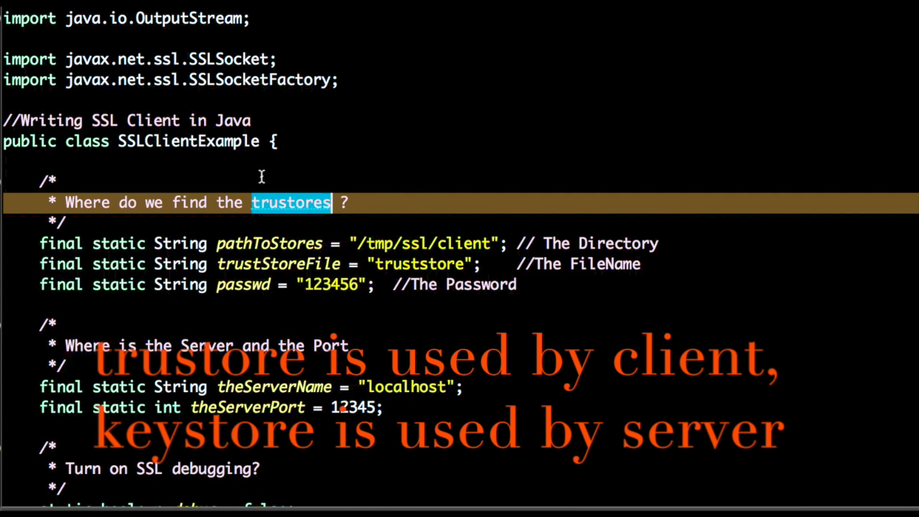
Review the client class fields, highlighting the debug setting being discussed
click(290, 203)
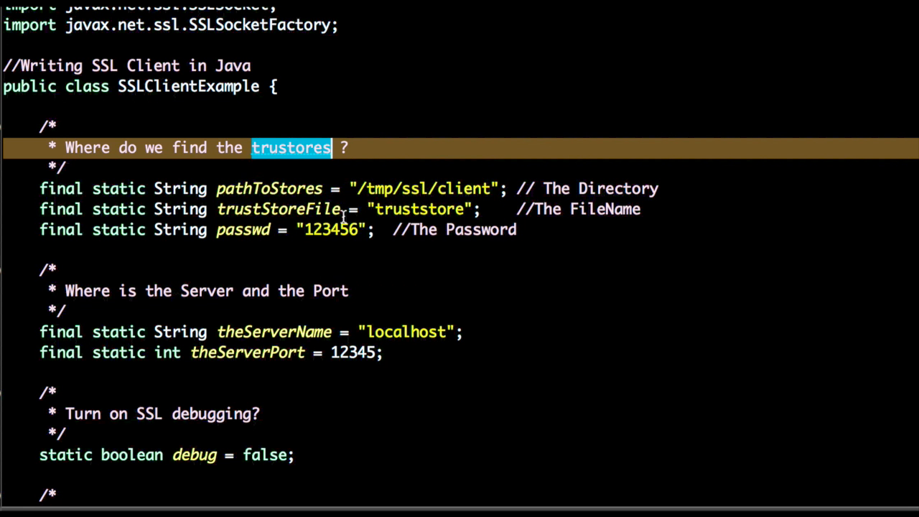
mouse_move(243, 230)
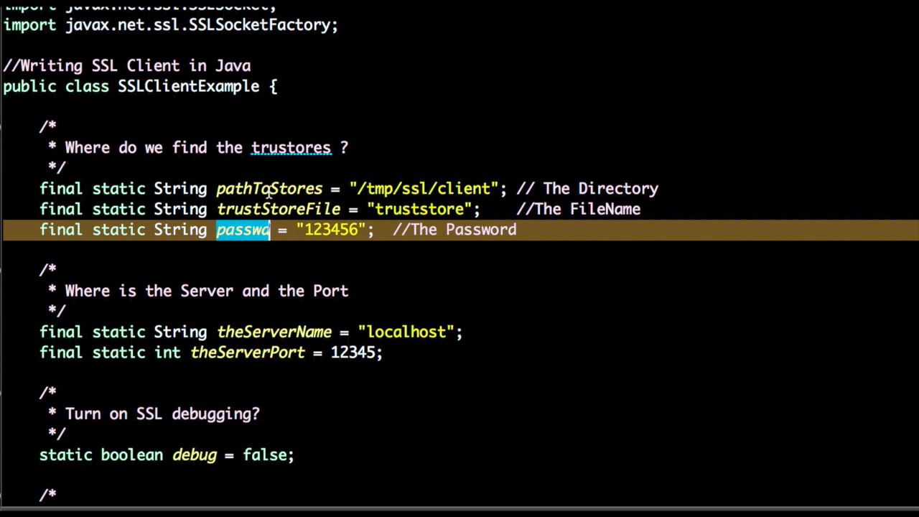
mouse_move(610, 218)
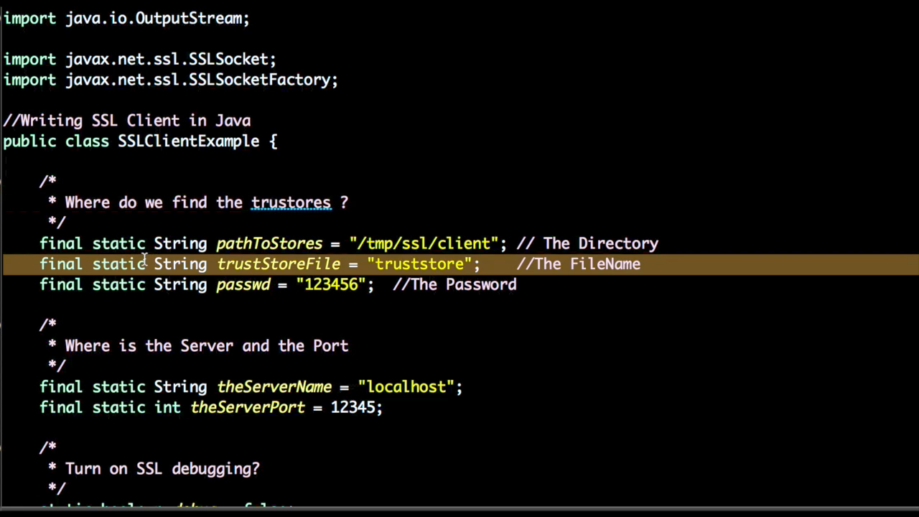
scroll(down, 3)
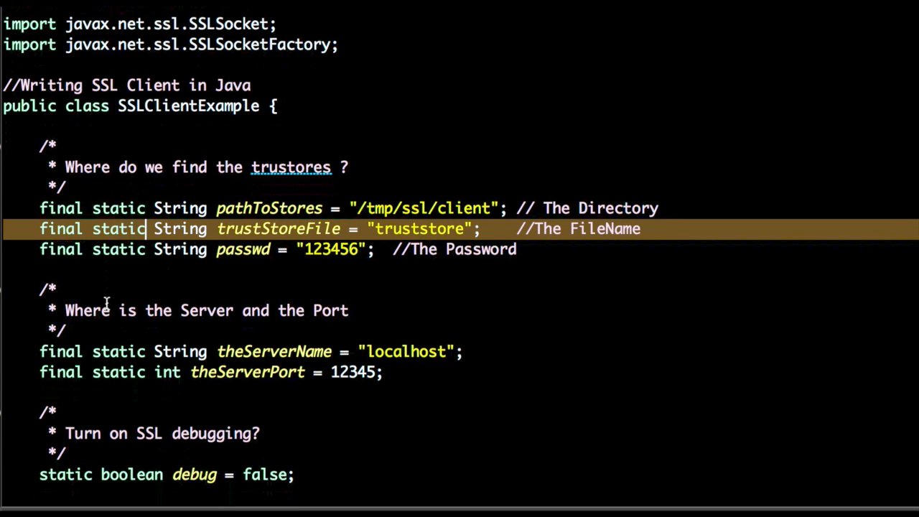
scroll(down, 3)
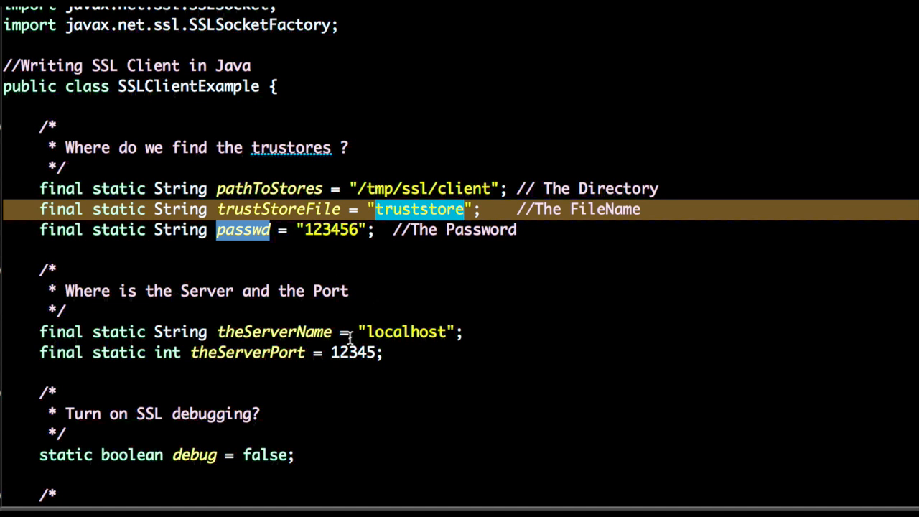
scroll(down, 3)
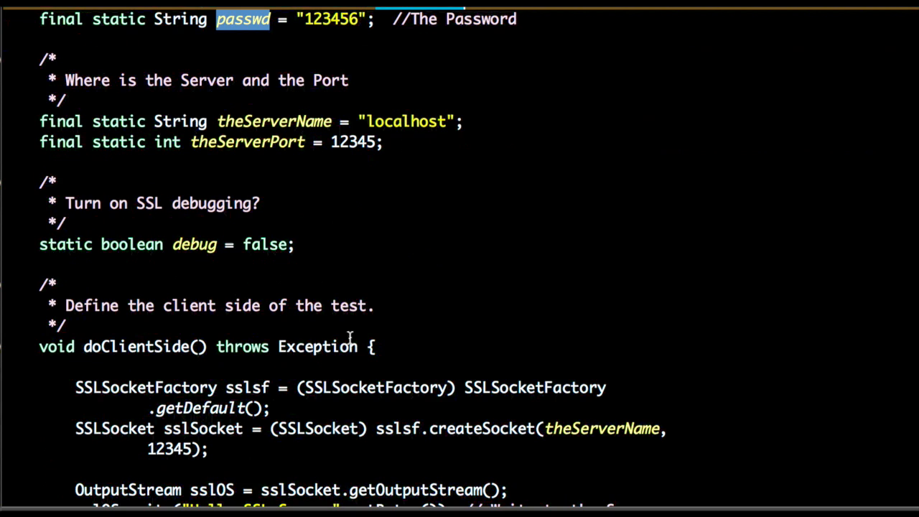
drag(40, 181, 321, 242)
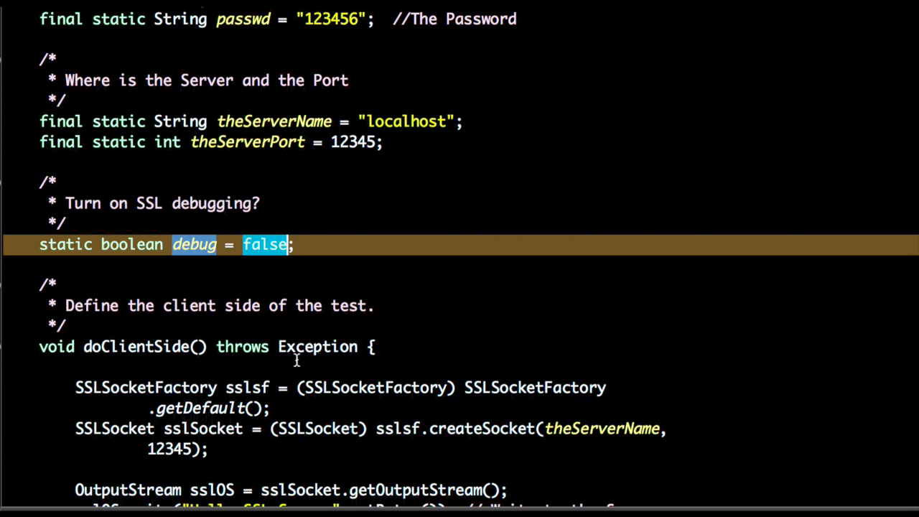
scroll(down, 3)
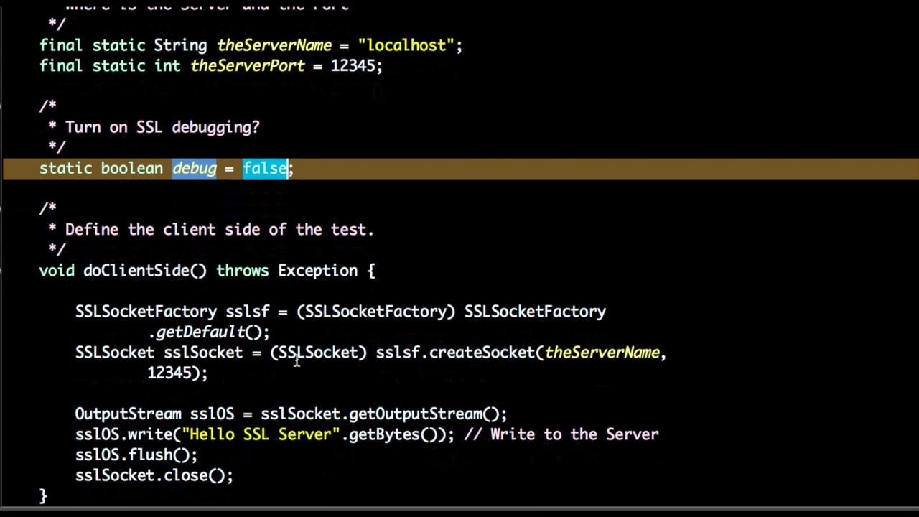
scroll(down, 3)
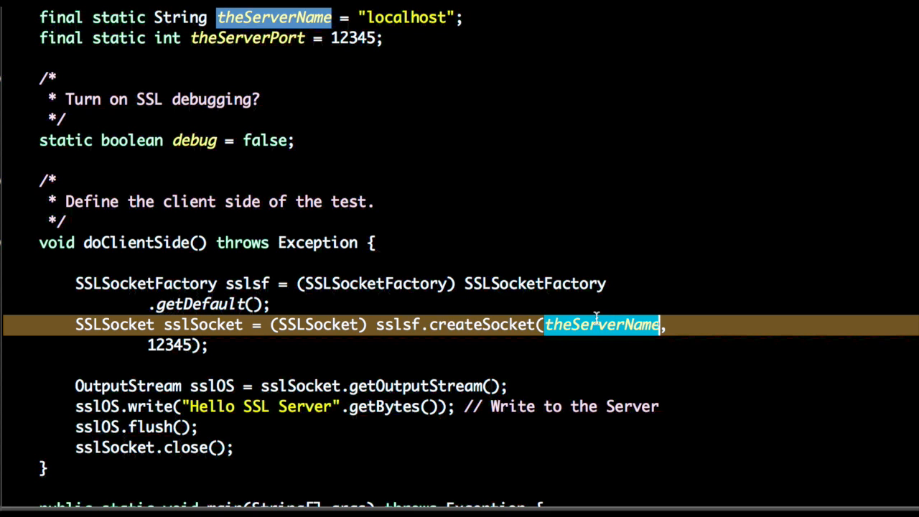
Review the client method: hard-coded port, socket creation, output stream and flush call
double_click(166, 346)
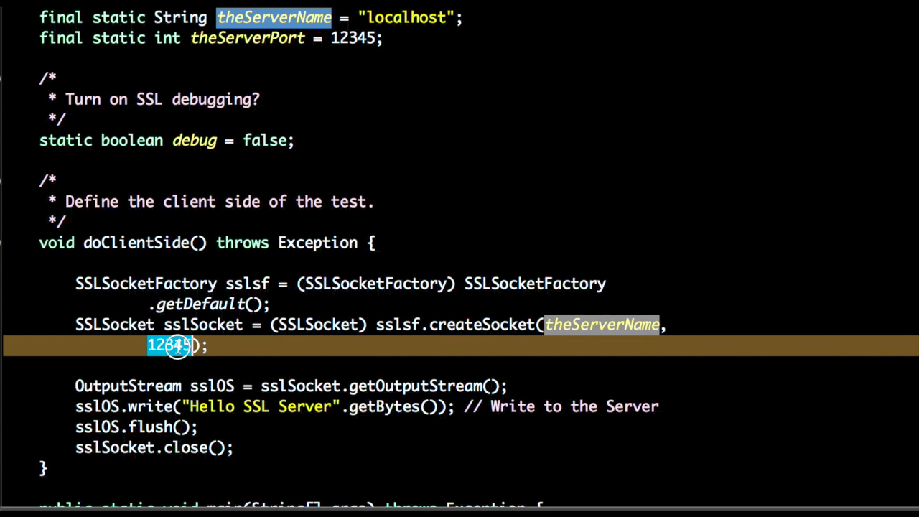
drag(178, 345, 236, 344)
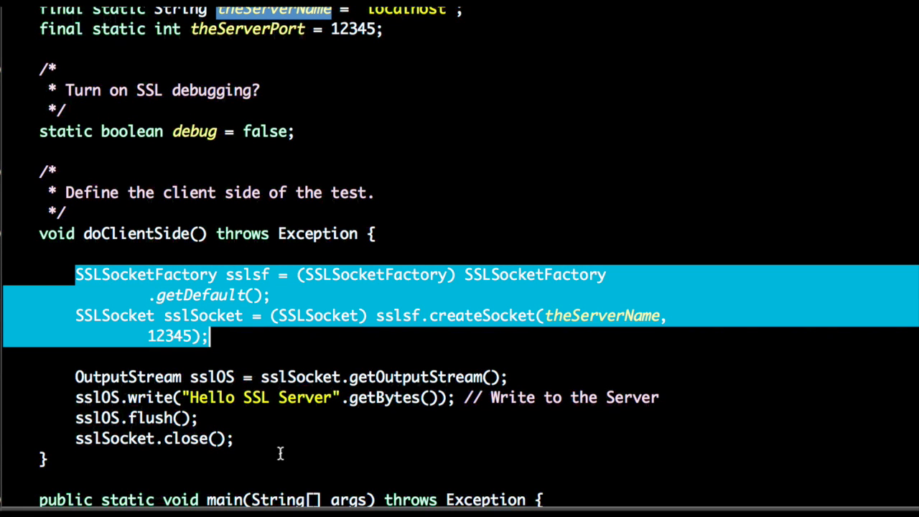
double_click(208, 398)
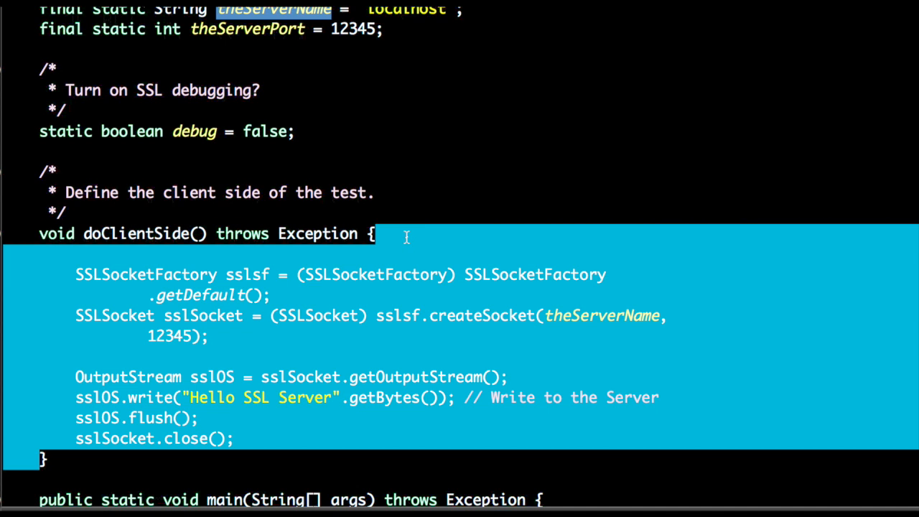
scroll(down, 3)
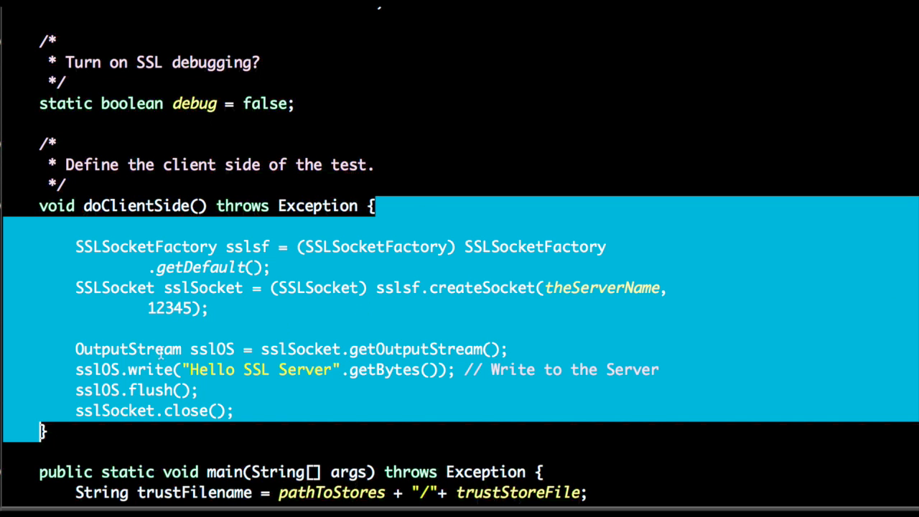
double_click(128, 349)
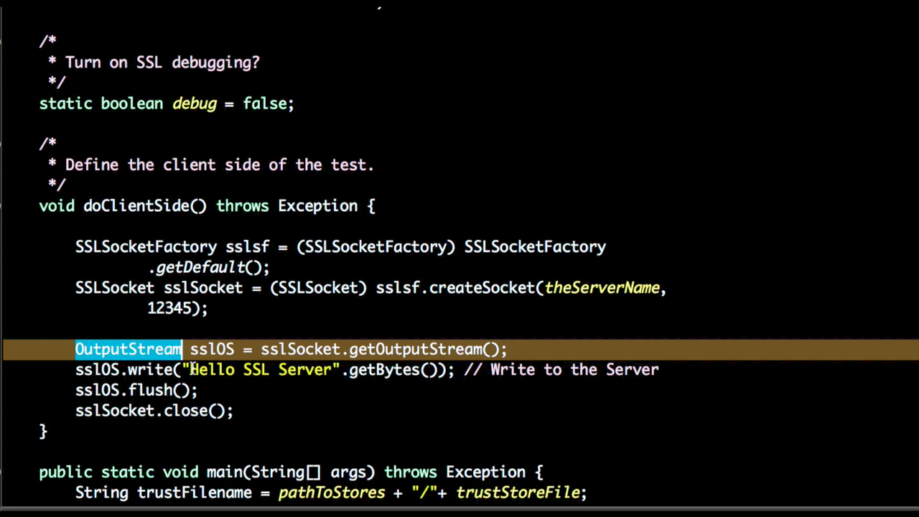
double_click(261, 370)
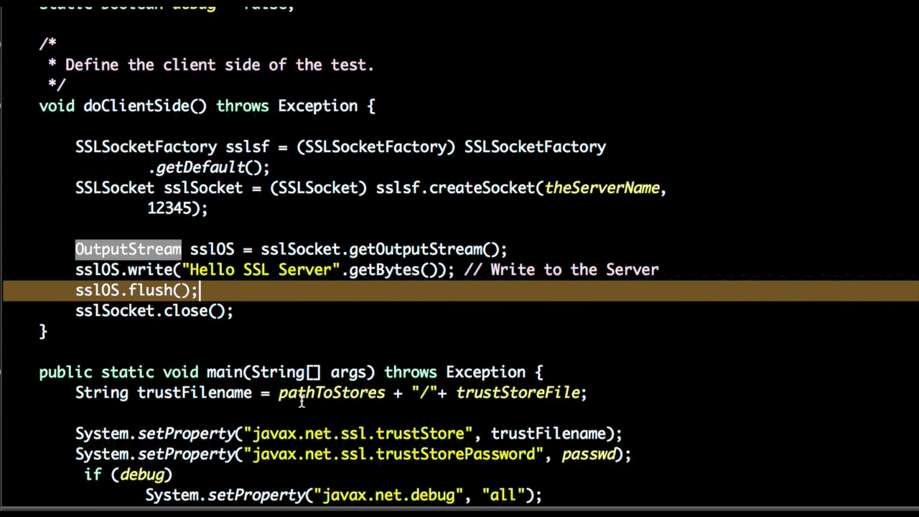
scroll(down, 3)
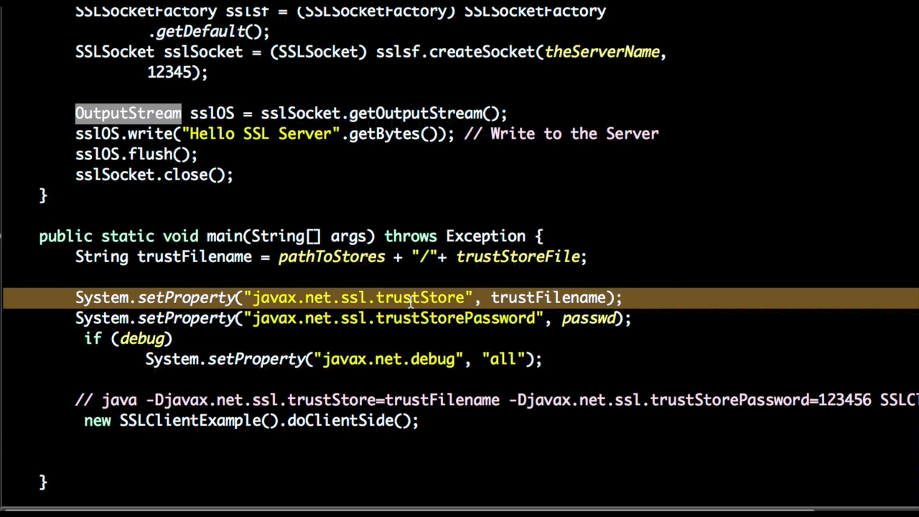
Review main's trustStore property setting and the debug check with its debug property
double_click(418, 297)
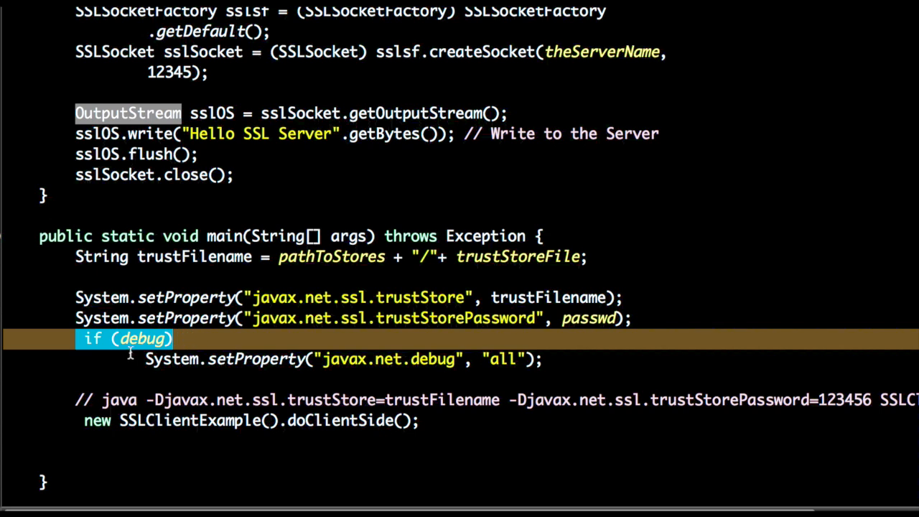
double_click(256, 359)
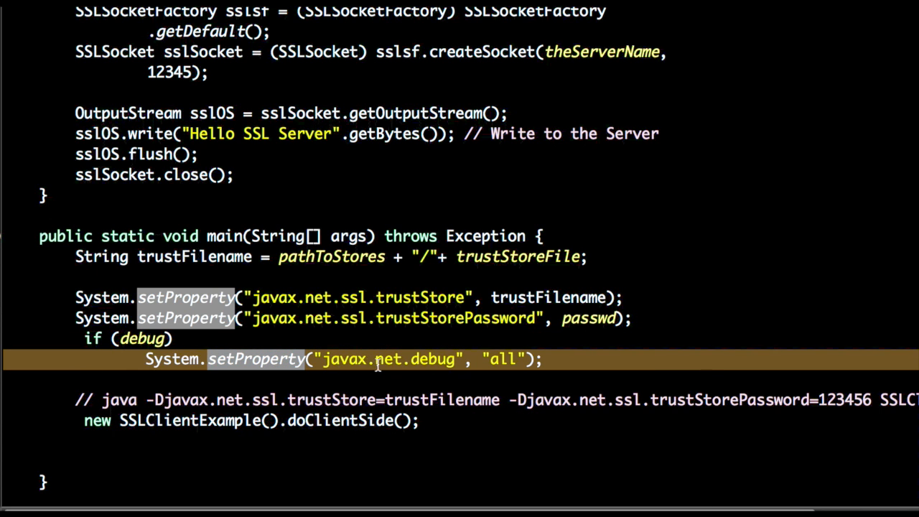
double_click(502, 360)
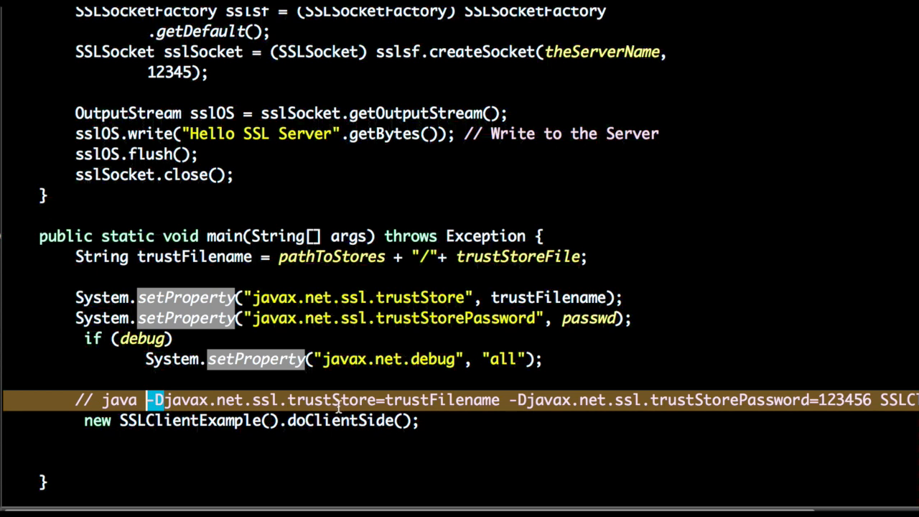
Insert 'tmp/' into the commented java command so -Djavax.net.ssl.trustStore points under /tmp/
double_click(331, 401)
text(/)
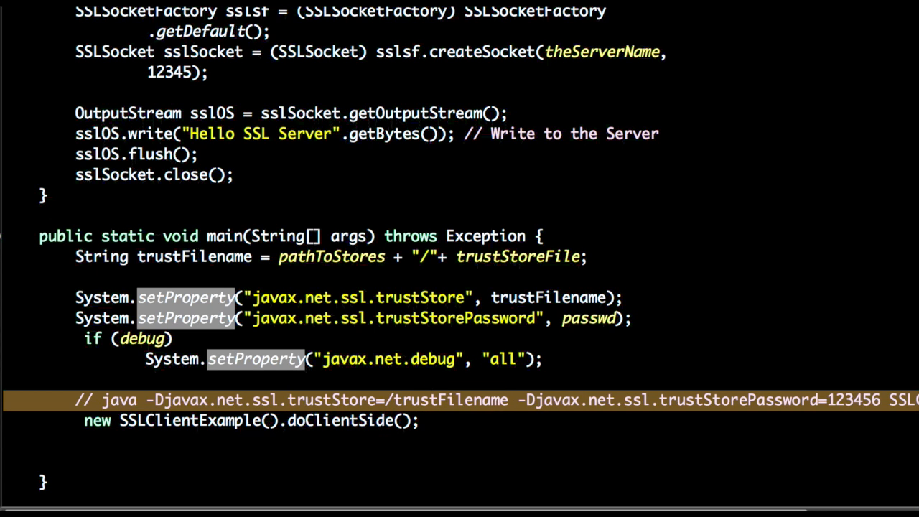
text(tmp/)
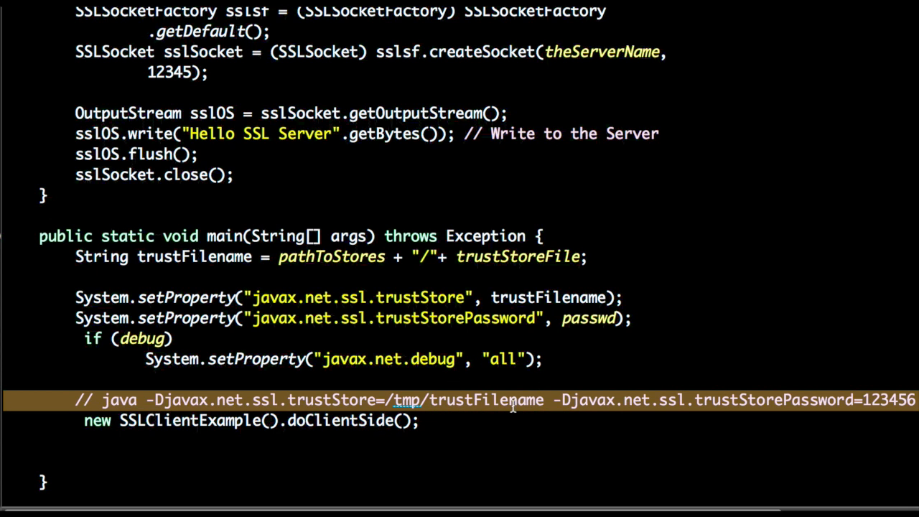
scroll(right, 3)
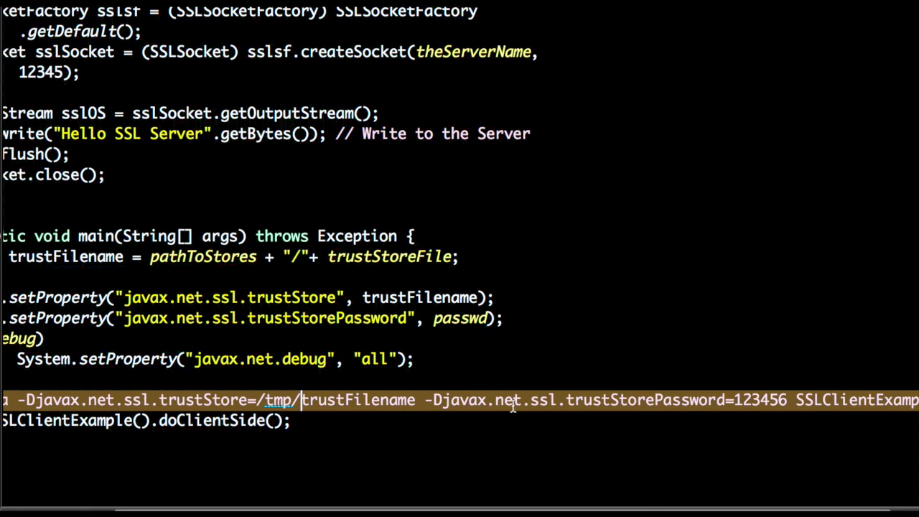
Confirm SSLServerExample is running in Terminal, then bring up Run As over the client code
double_click(761, 403)
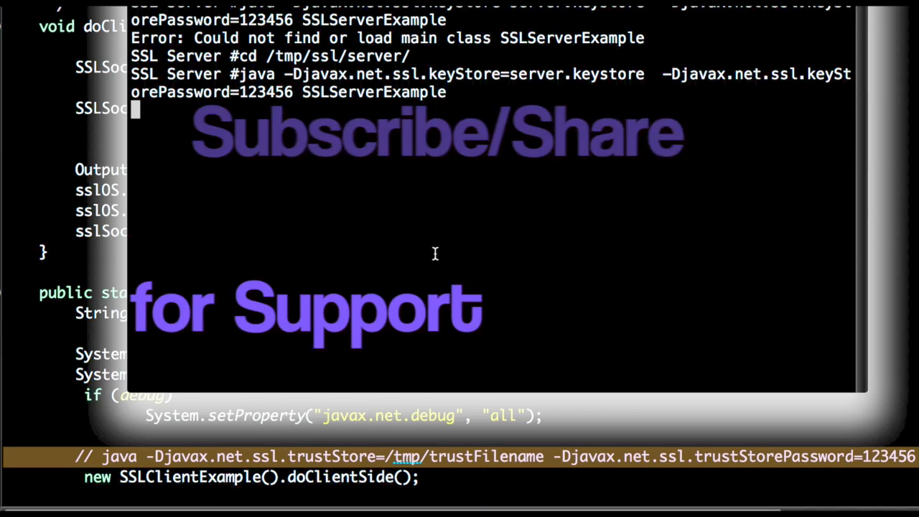
double_click(265, 92)
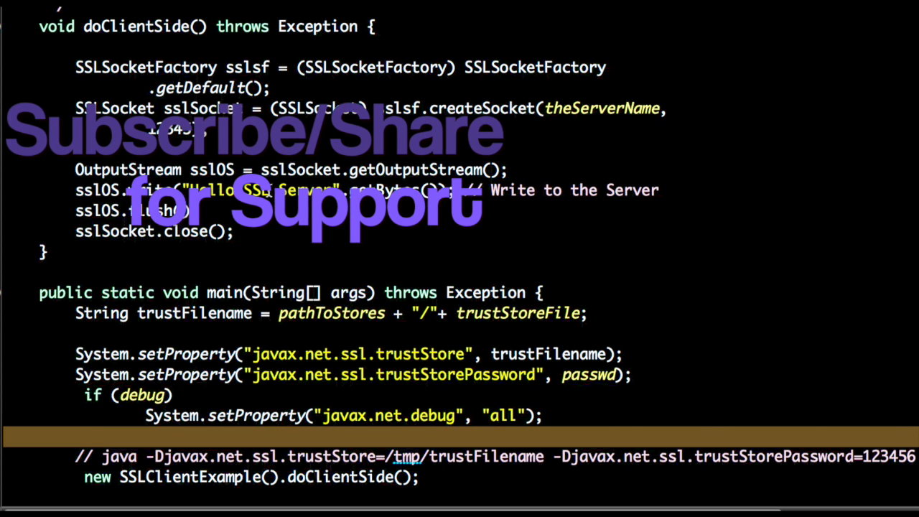
mouse_move(316, 173)
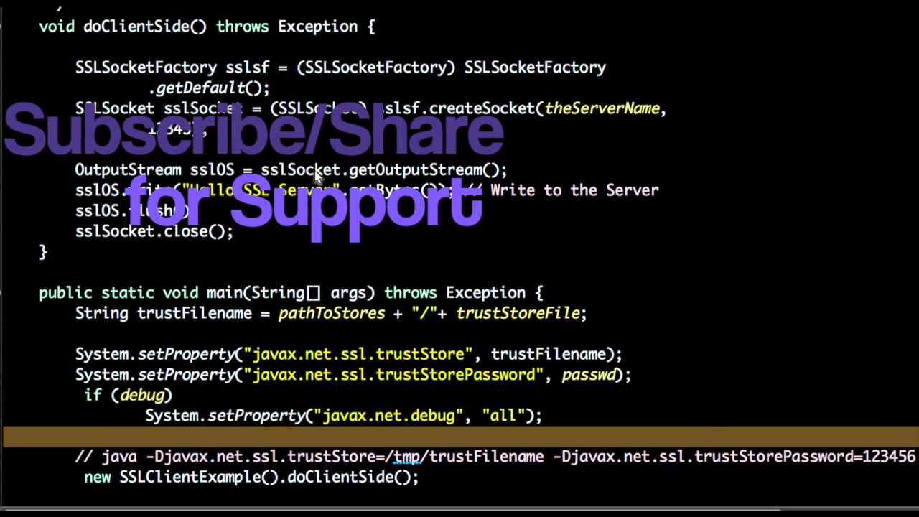
right_click(316, 172)
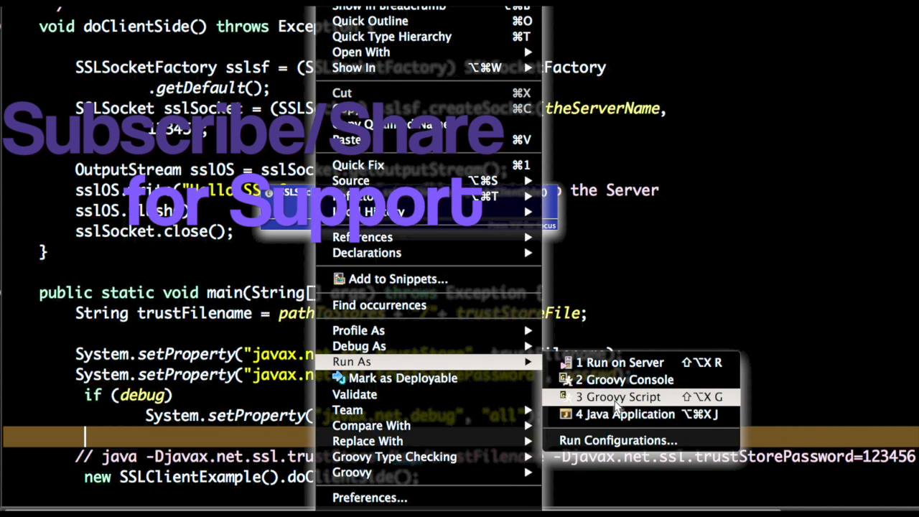